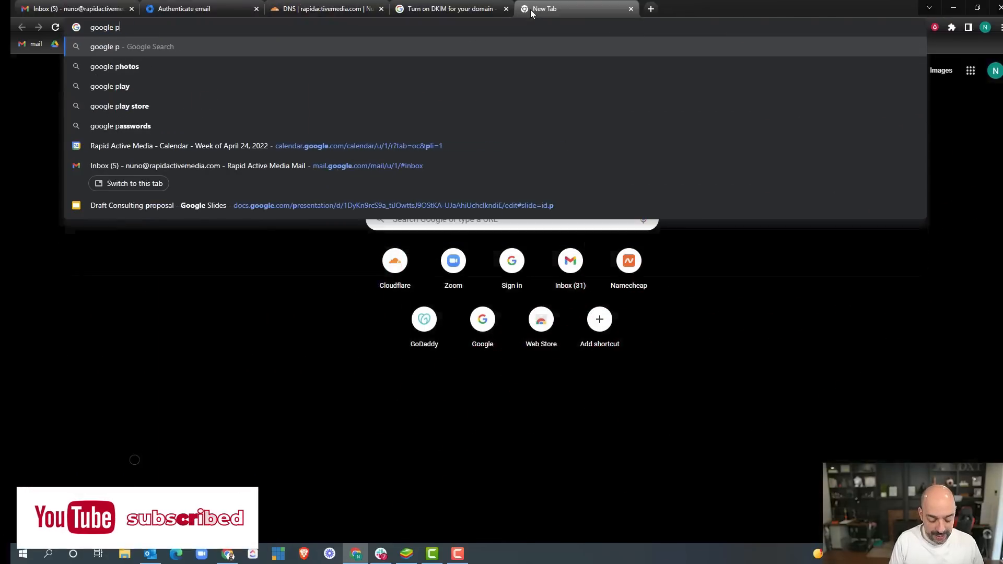
- Search Google for 'google postmaster' from the address bar
{"action": "type", "text": "ostmaster"}
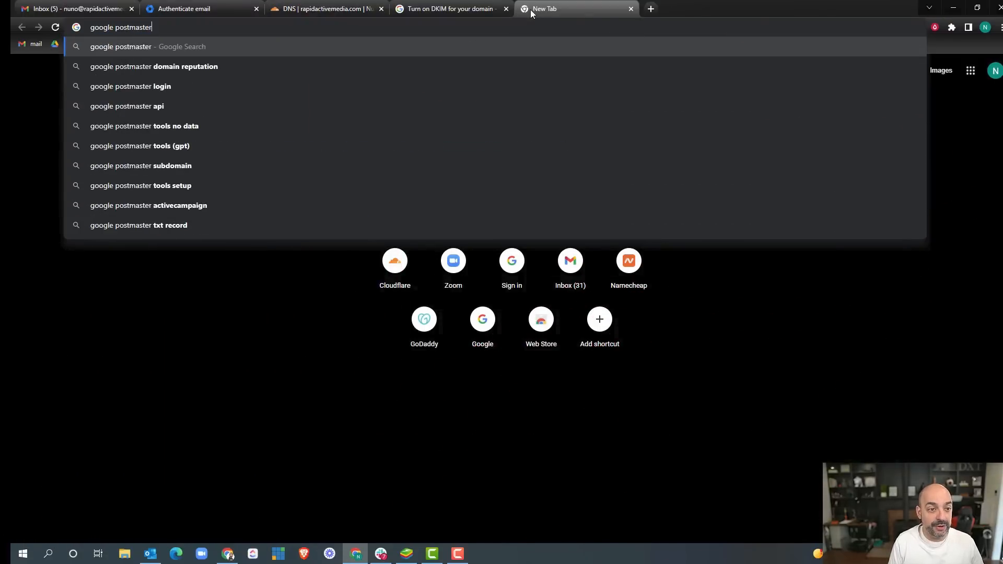
{"action": "key", "text": "Return"}
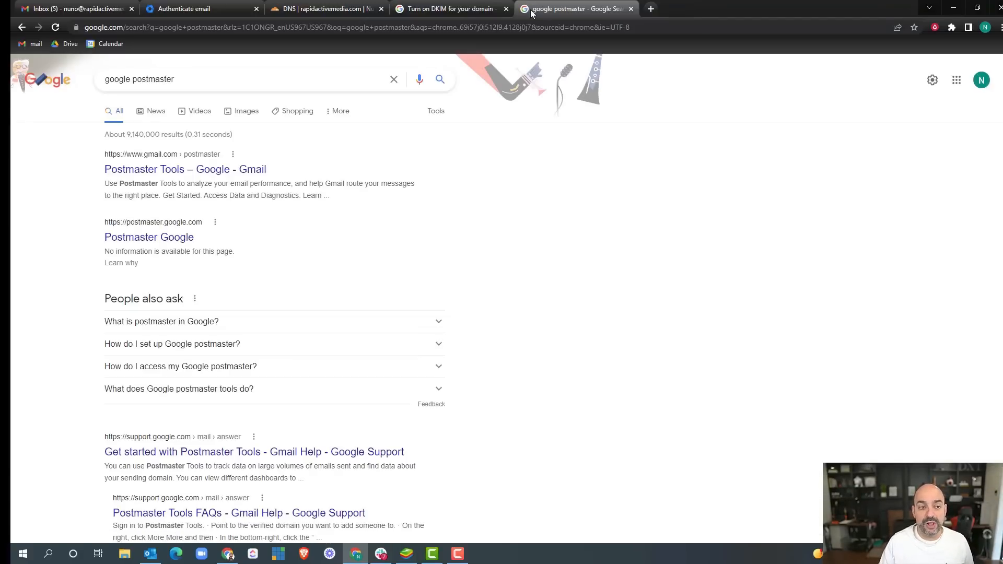
{"action": "mouse_move", "coordinate": [765, 199]}
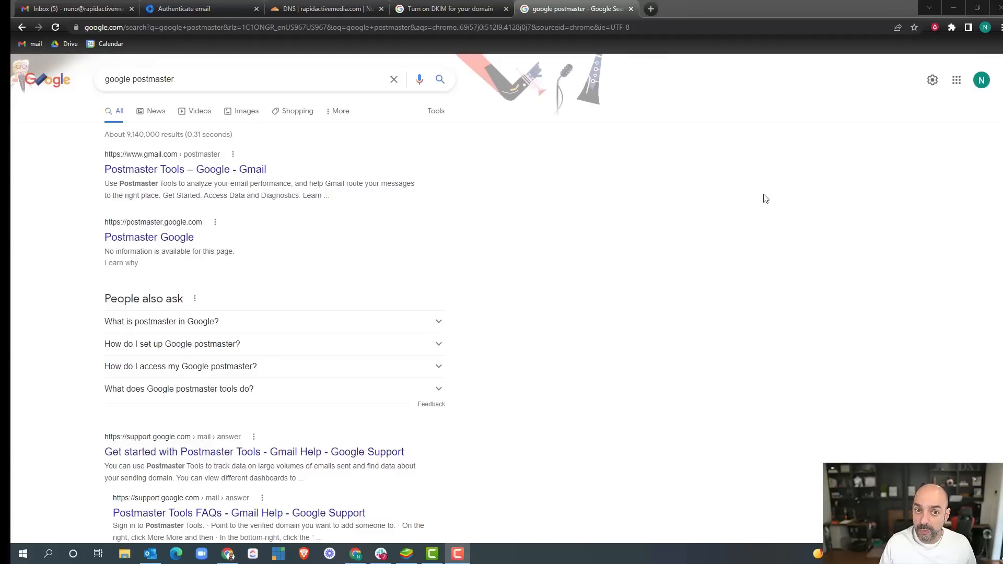
{"action": "mouse_move", "coordinate": [201, 169]}
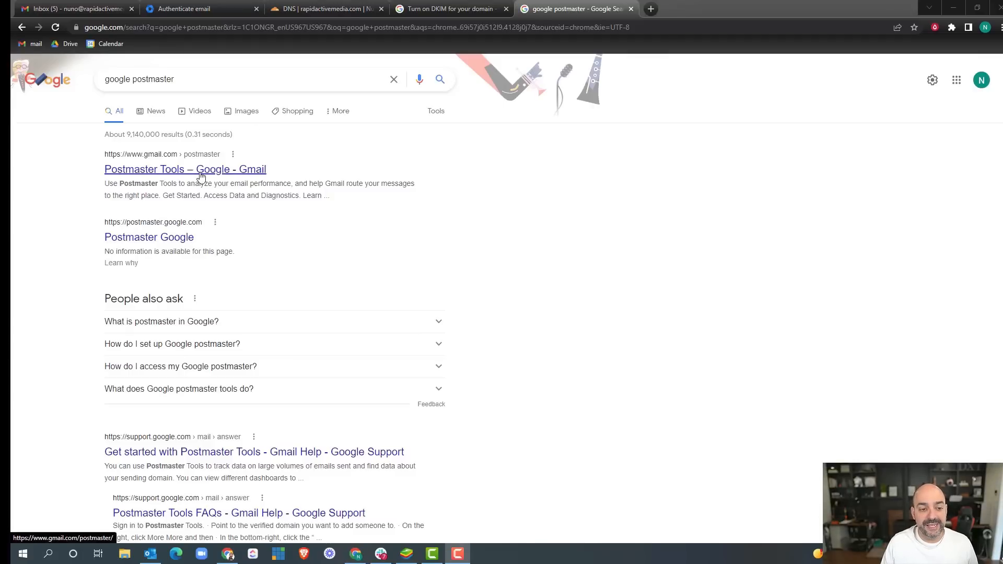
- Enter Postmaster Tools from the search result via Get Started
{"action": "left_click", "coordinate": [185, 169]}
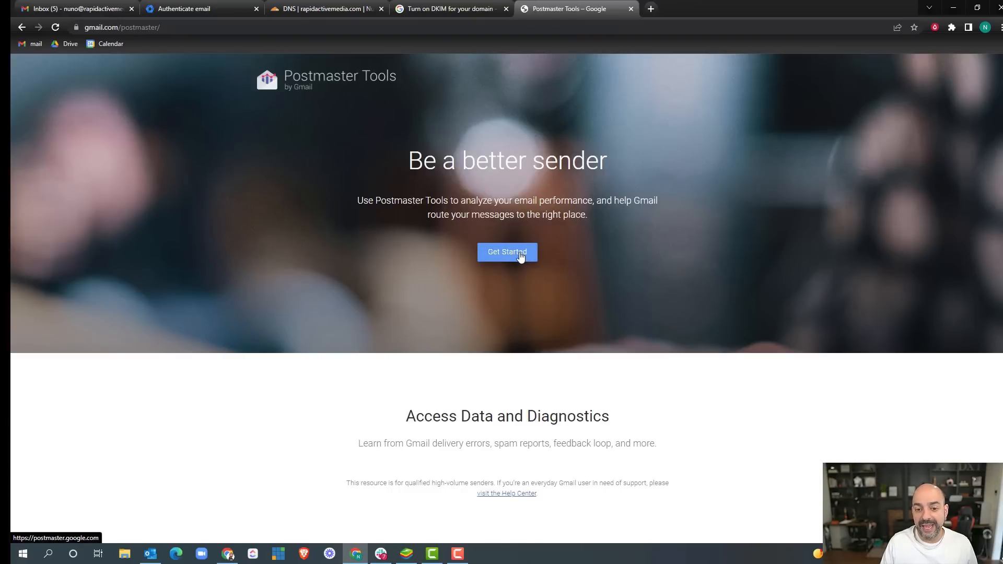
{"action": "left_click", "coordinate": [506, 252]}
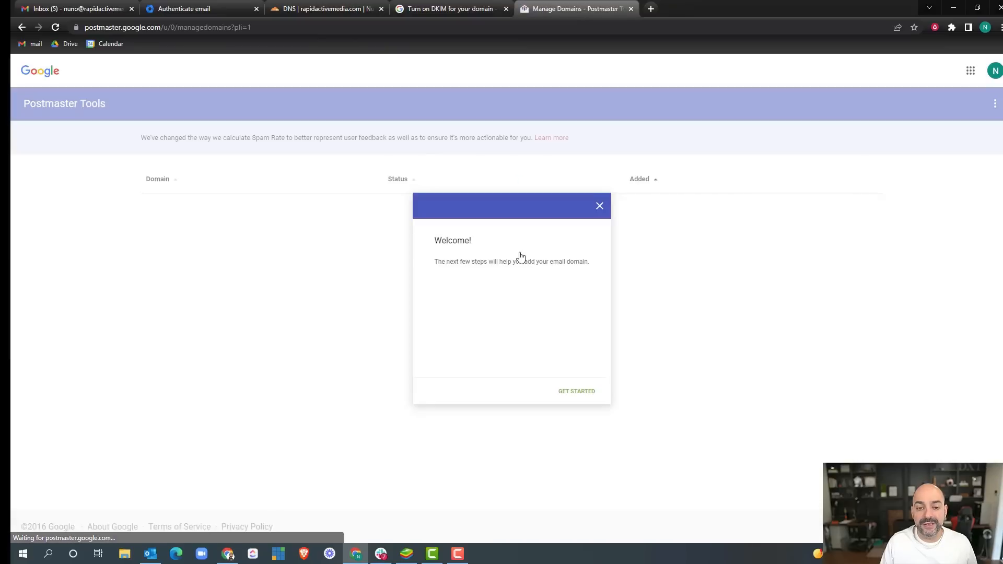
{"action": "mouse_move", "coordinate": [536, 316]}
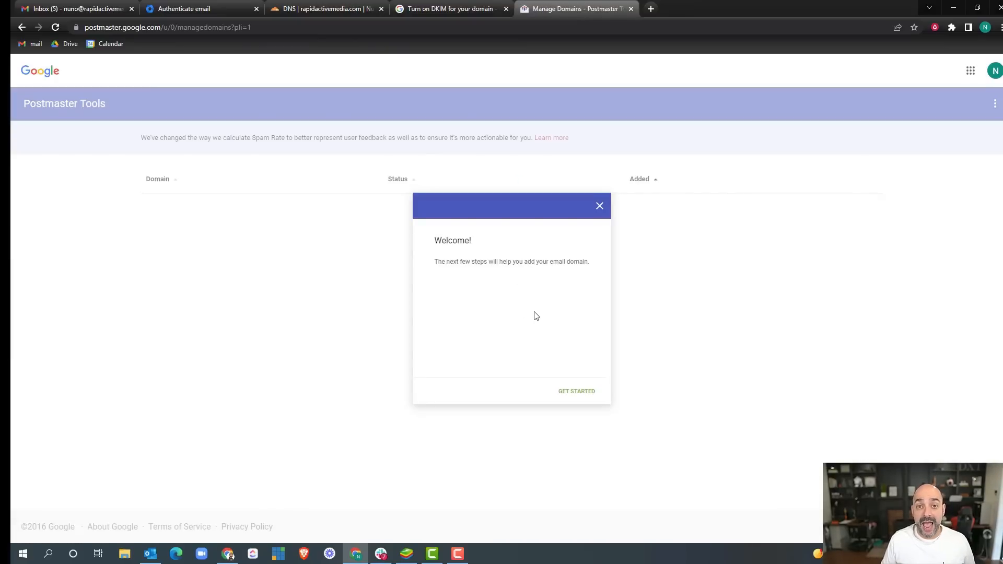
- Add rapidactivemedia.com as the domain and continue to TXT ownership verification
{"action": "left_click", "coordinate": [574, 391]}
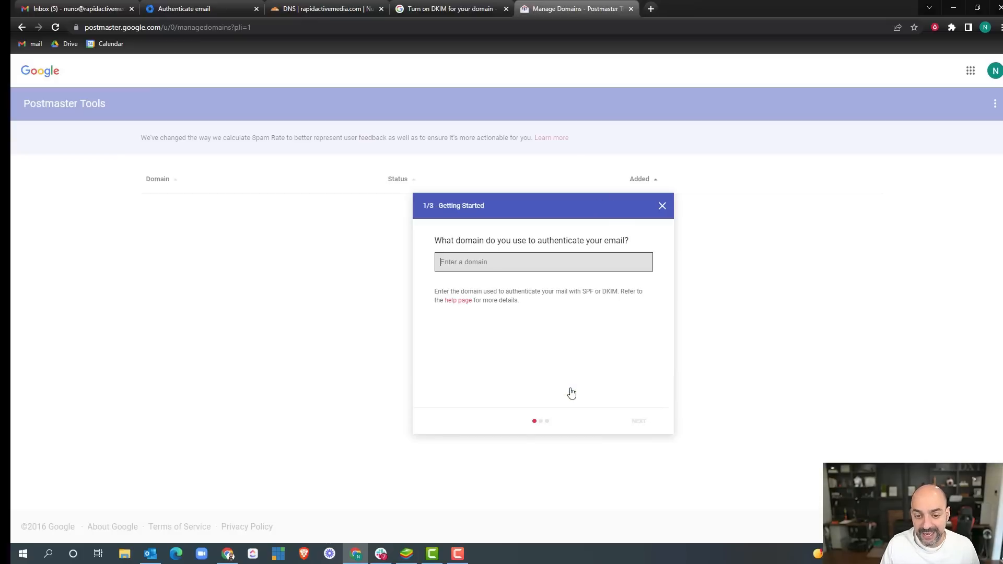
{"action": "mouse_move", "coordinate": [323, 8]}
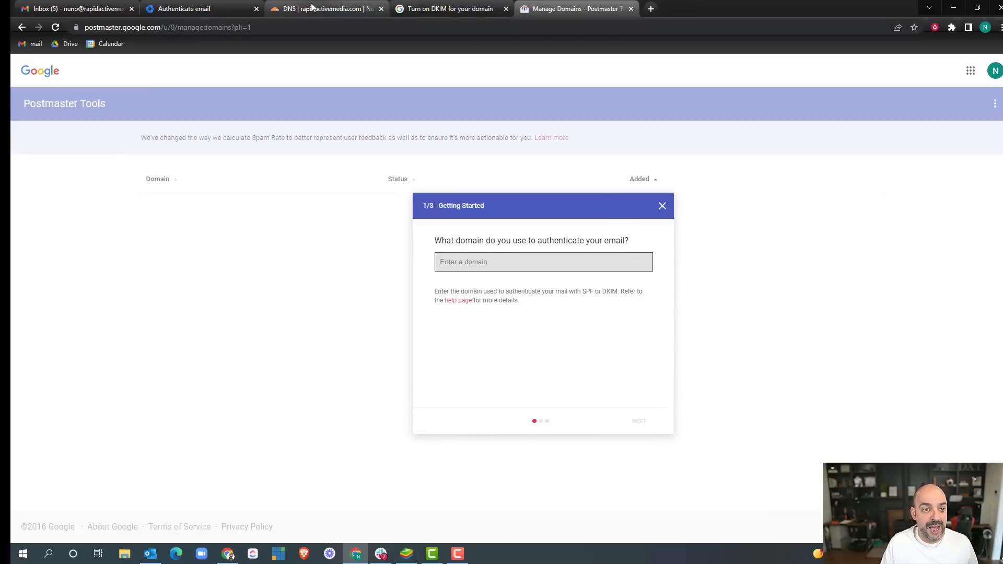
{"action": "left_click", "coordinate": [326, 9]}
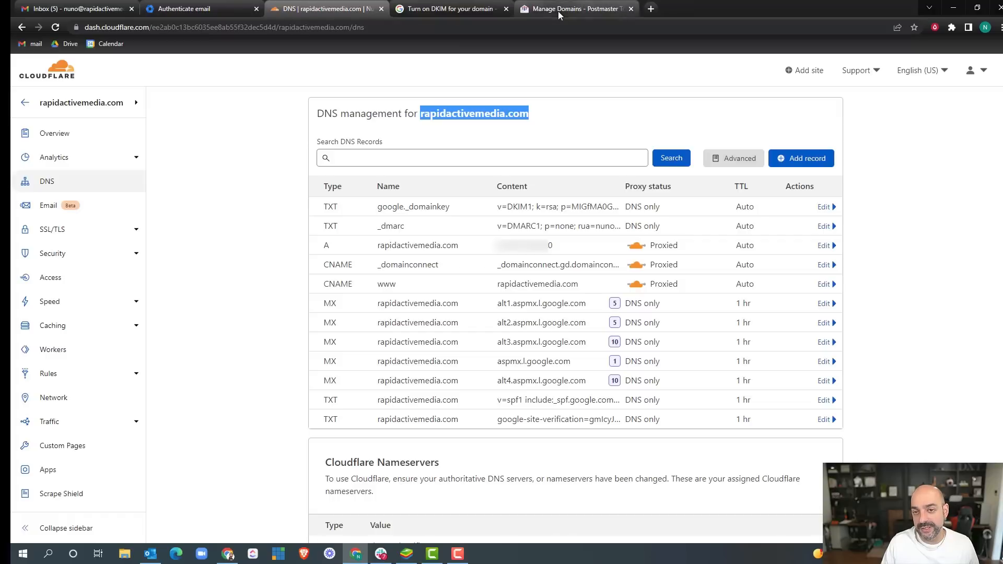
{"action": "left_click", "coordinate": [573, 9]}
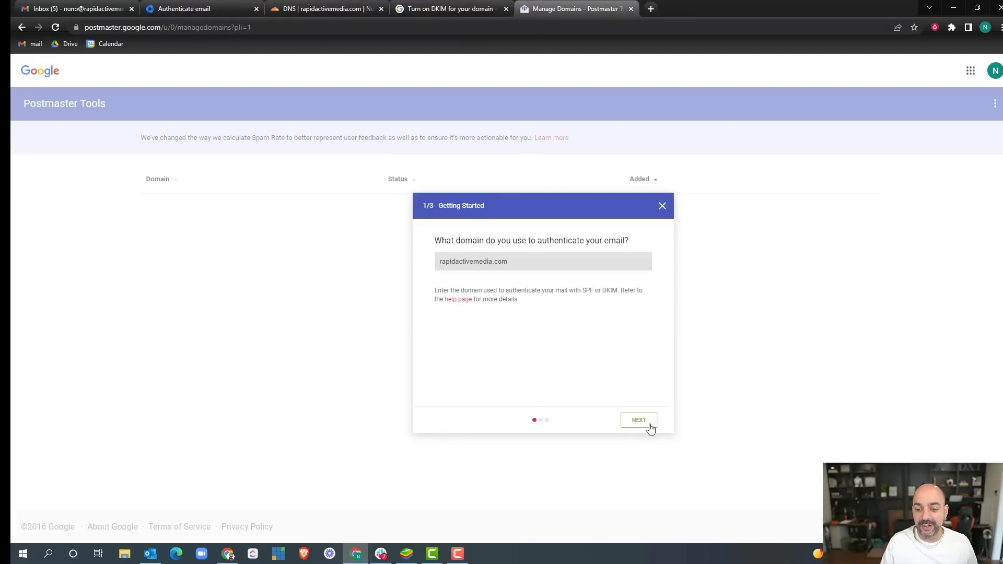
{"action": "left_click", "coordinate": [637, 420]}
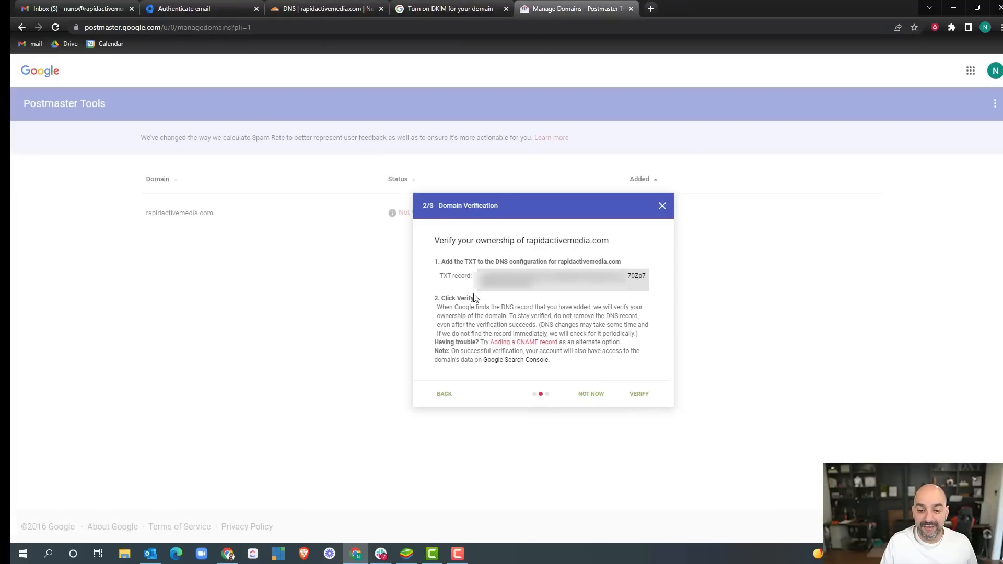
- Select the TXT verification value and return to the Cloudflare DNS records
{"action": "triple_click", "coordinate": [562, 276]}
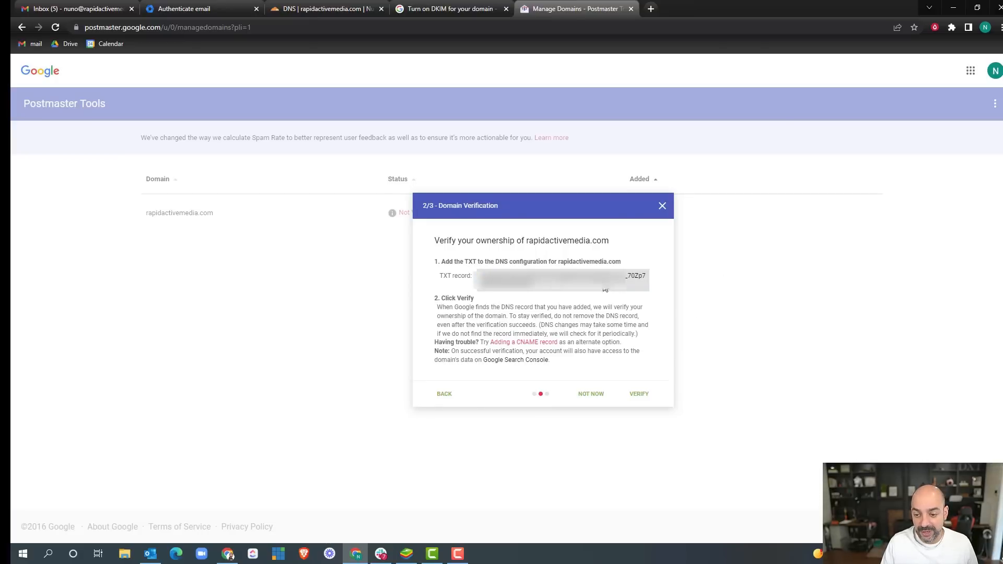
{"action": "triple_click", "coordinate": [561, 275]}
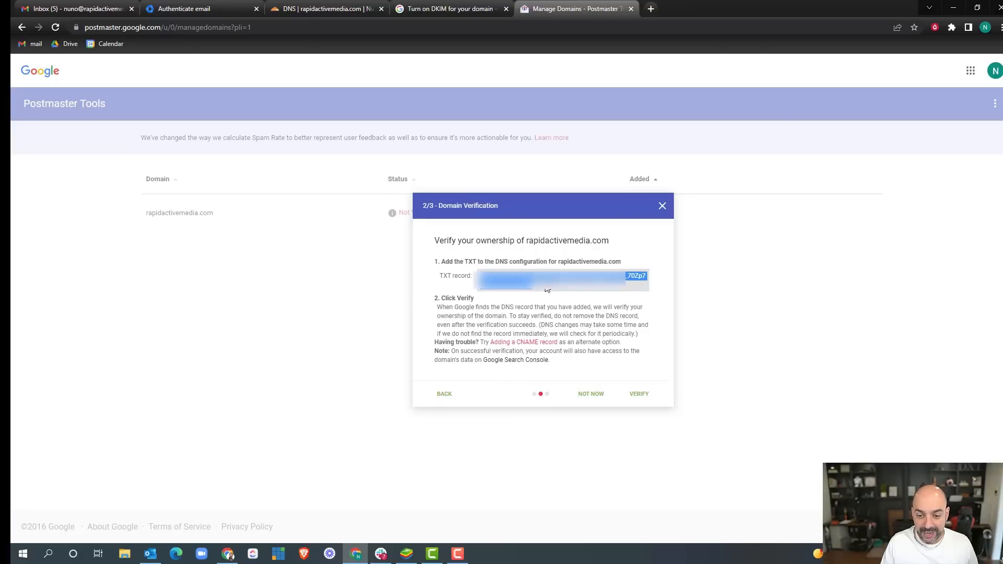
{"action": "left_click", "coordinate": [326, 8]}
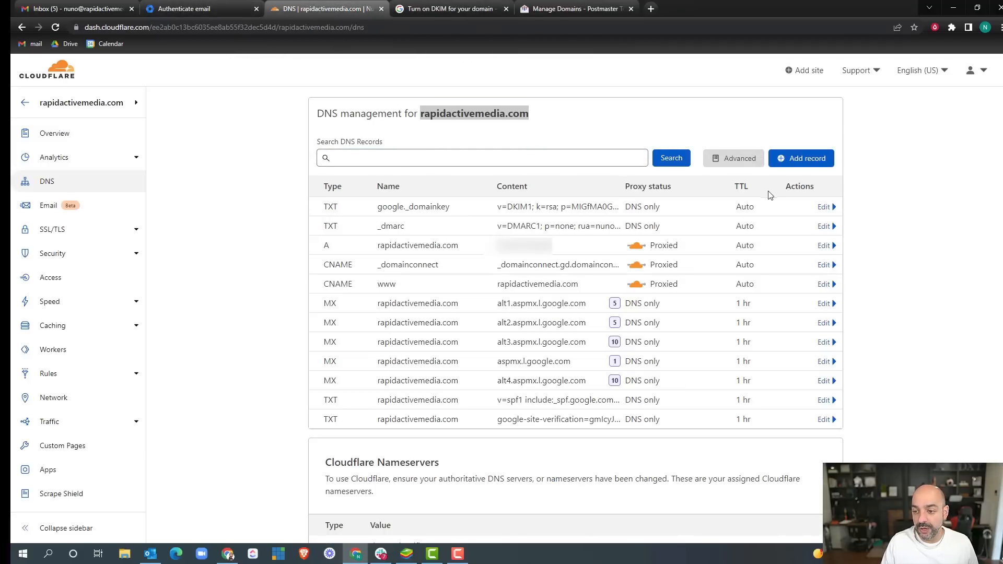
{"action": "mouse_move", "coordinate": [182, 291]}
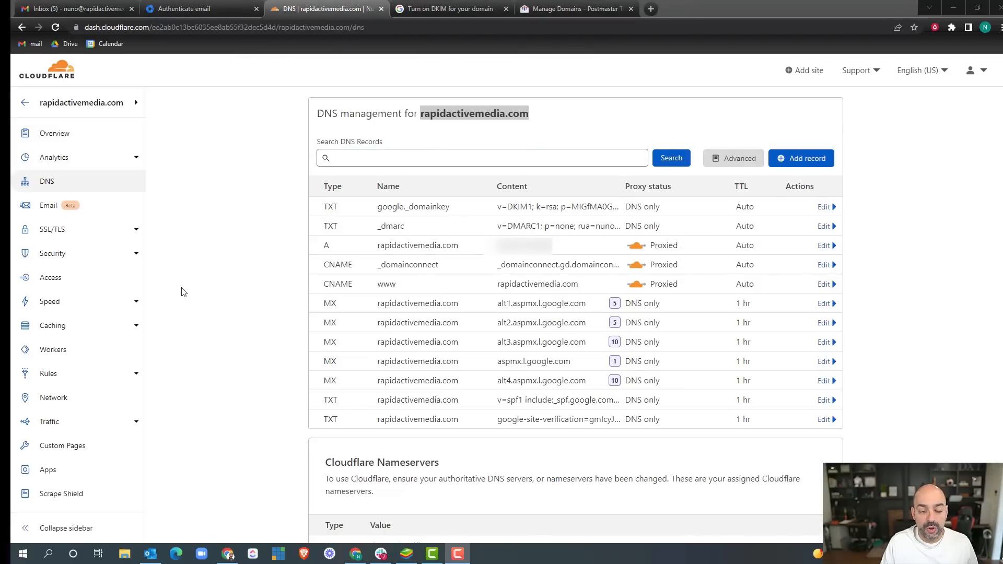
- Start a new TXT DNS record named @ in Cloudflare for the root domain
{"action": "left_click", "coordinate": [801, 157]}
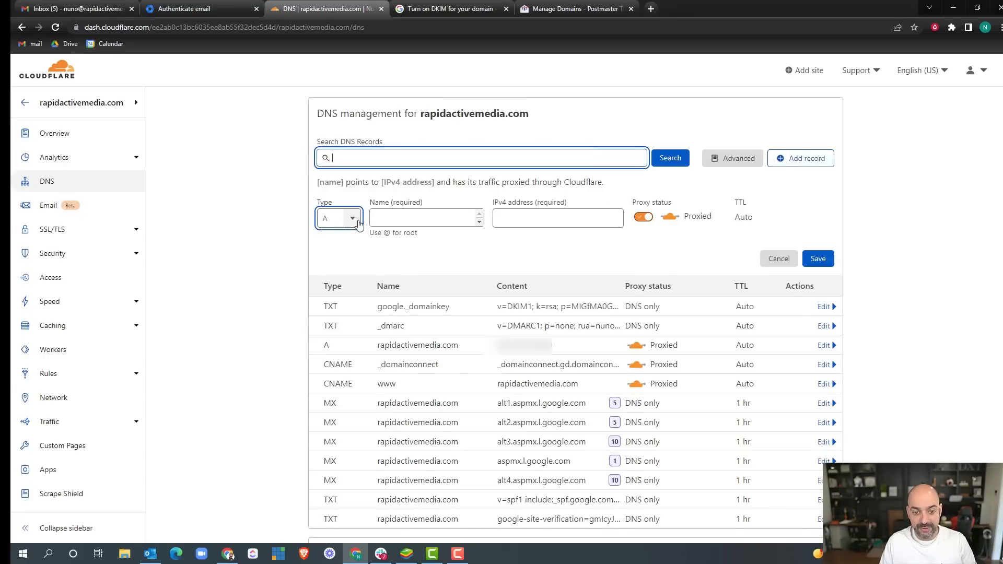
{"action": "left_click", "coordinate": [339, 217]}
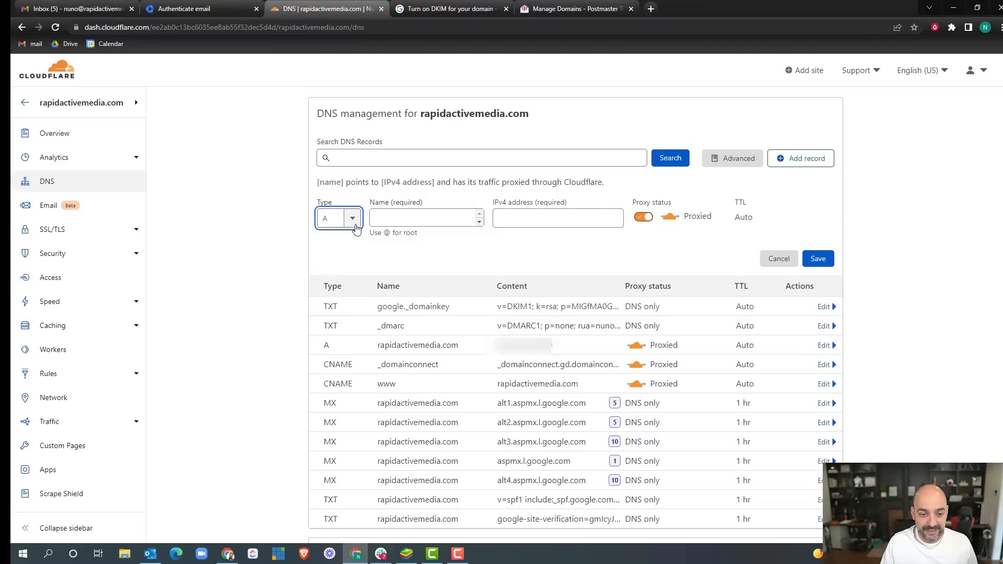
{"action": "left_click", "coordinate": [338, 217]}
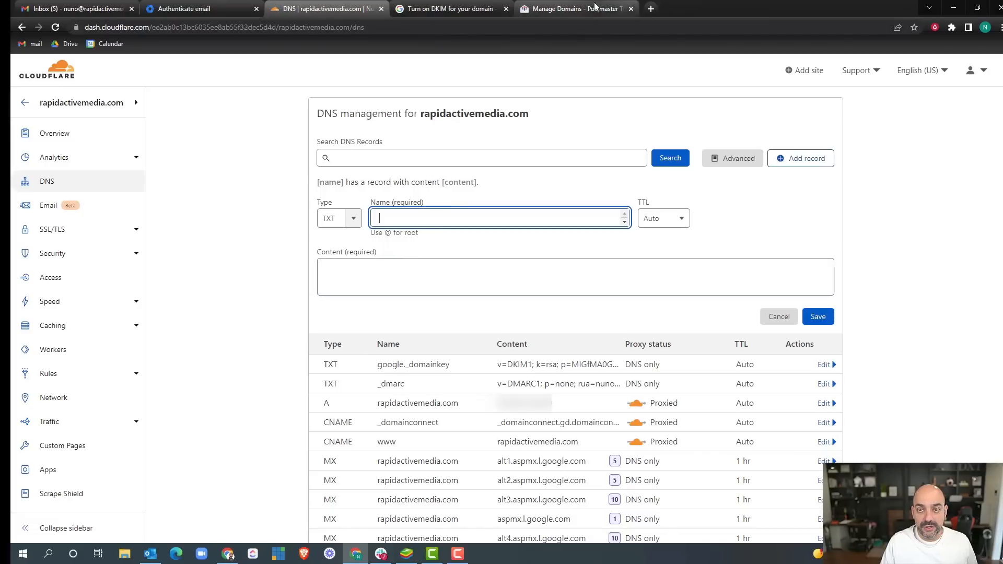
{"action": "type", "text": "@"}
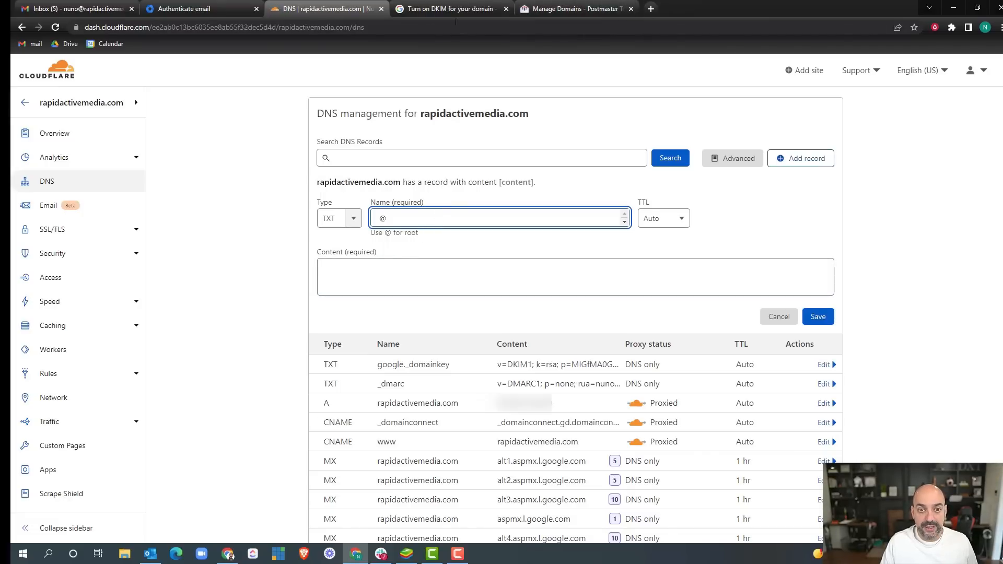
{"action": "left_click", "coordinate": [572, 8]}
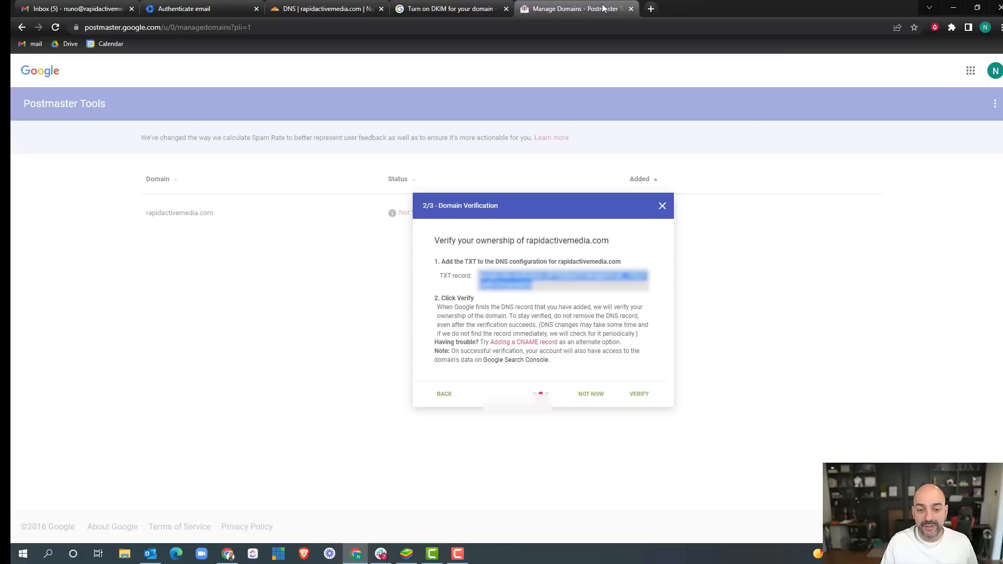
- Copy the verification value into Cloudflare's Content field and save the TXT record
{"action": "right_click", "coordinate": [563, 278]}
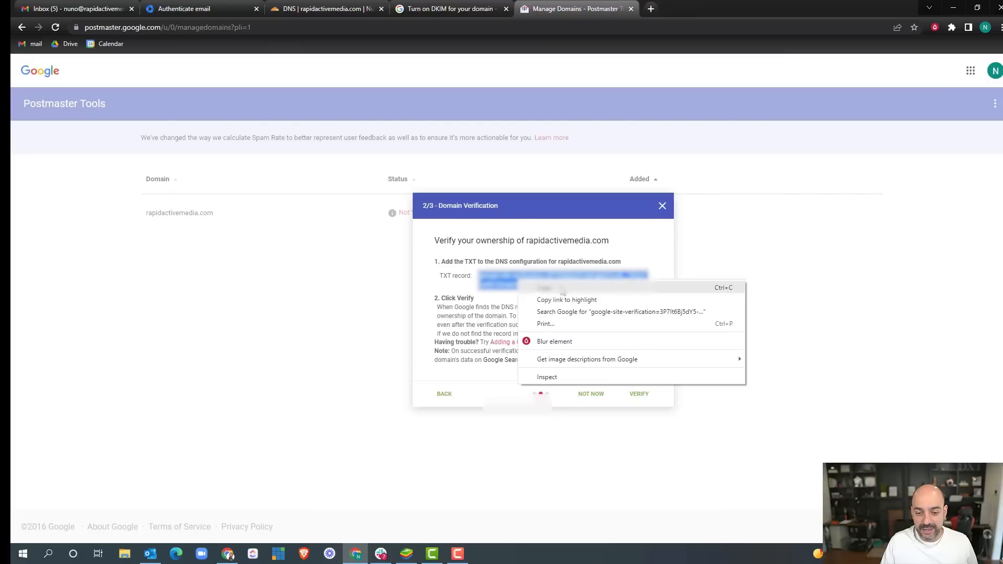
{"action": "left_click", "coordinate": [325, 8]}
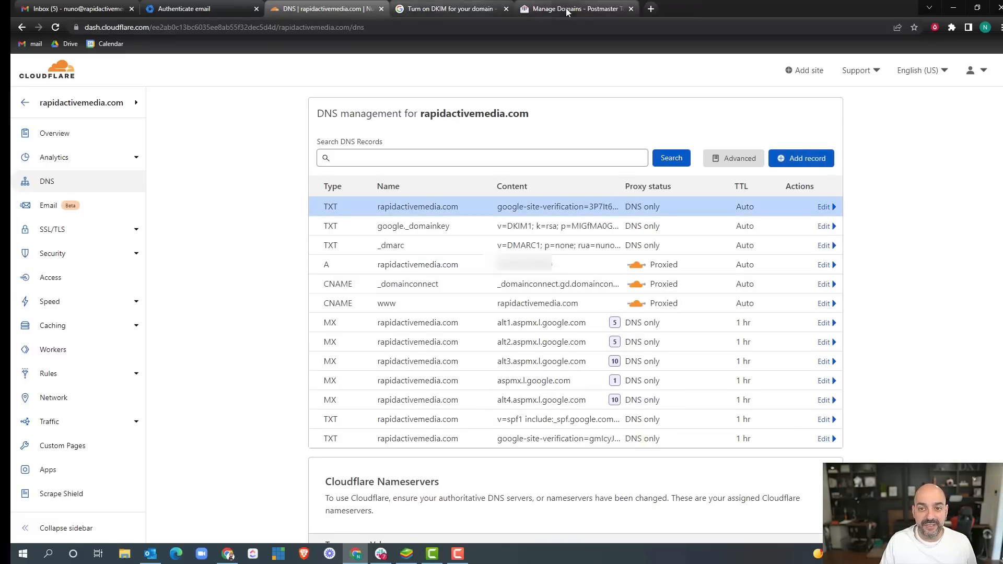
- Complete verification so rapidactivemedia.com shows Verified, and view its Spam Rate dashboard
{"action": "left_click", "coordinate": [574, 9]}
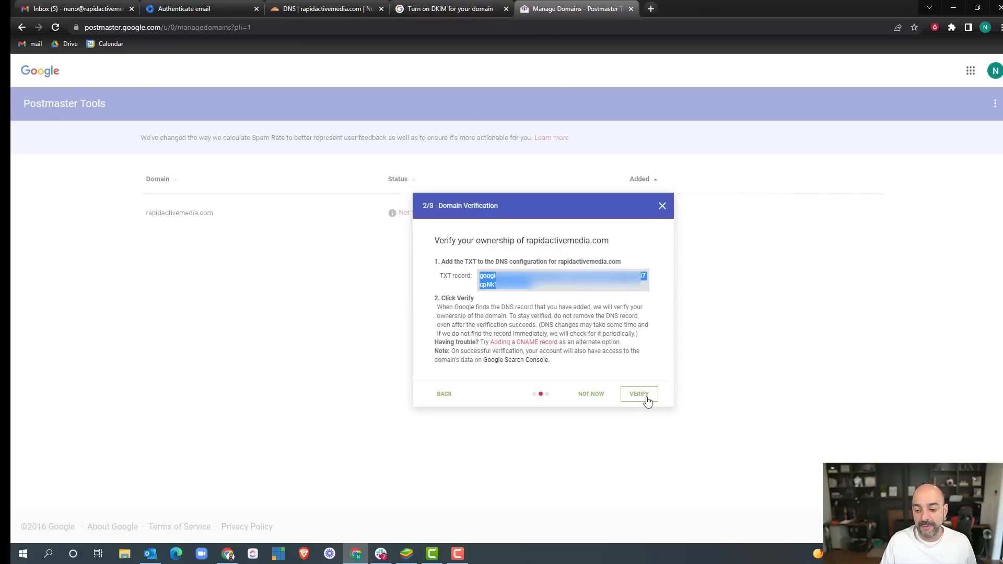
{"action": "left_click", "coordinate": [639, 394]}
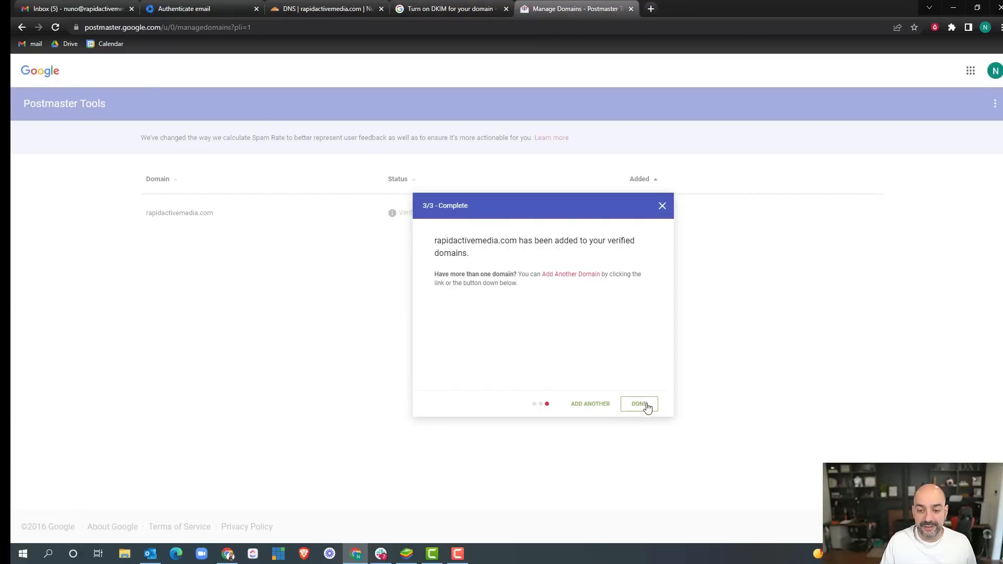
{"action": "left_click", "coordinate": [638, 403]}
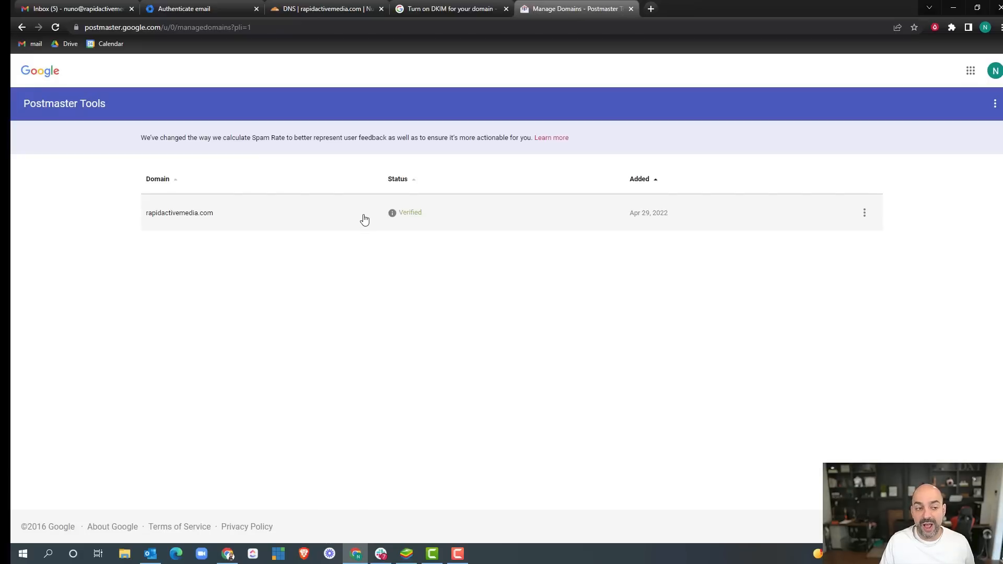
{"action": "left_click", "coordinate": [179, 212]}
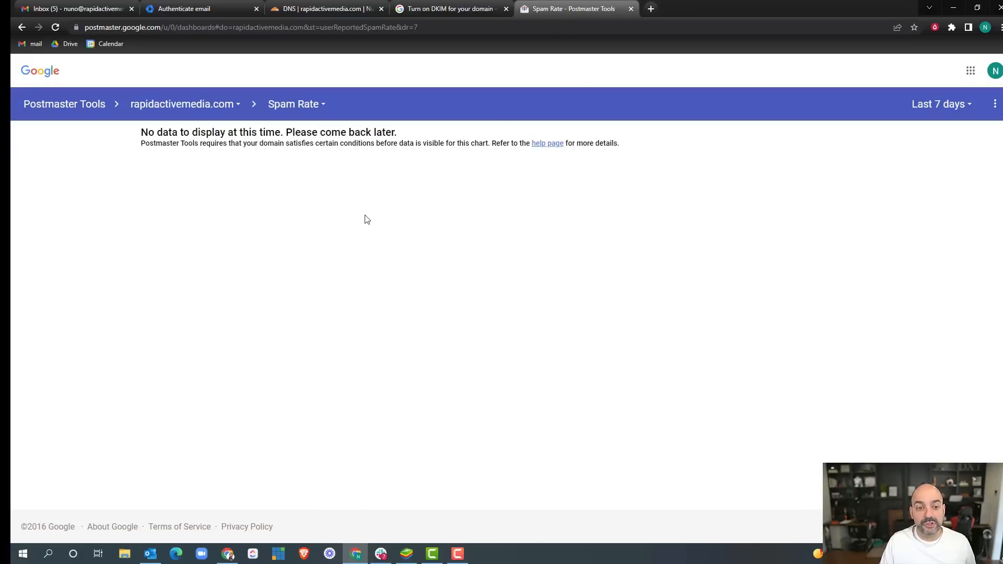
- Review the report-type list, then bring up the date range choices
{"action": "left_click", "coordinate": [295, 103]}
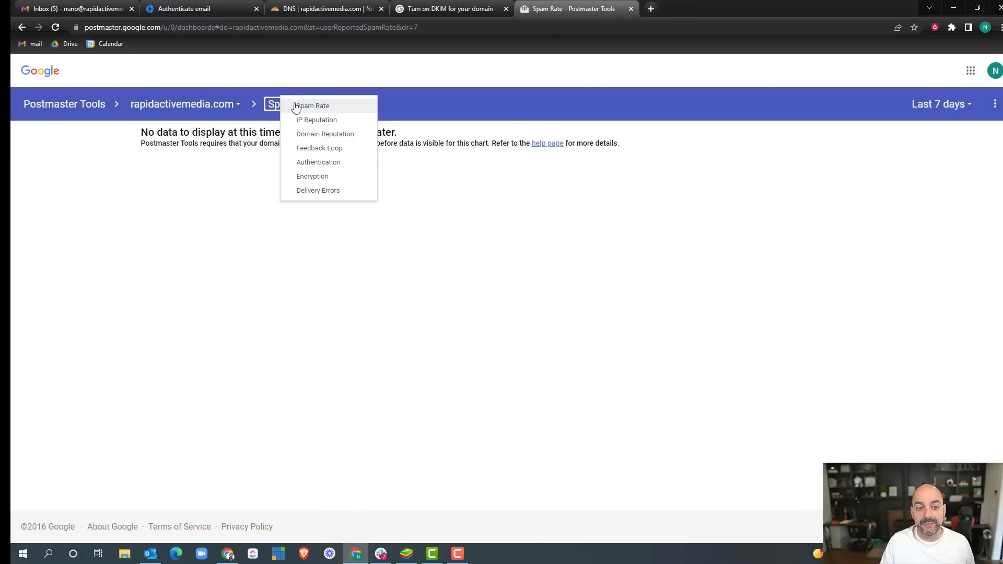
{"action": "mouse_move", "coordinate": [328, 119]}
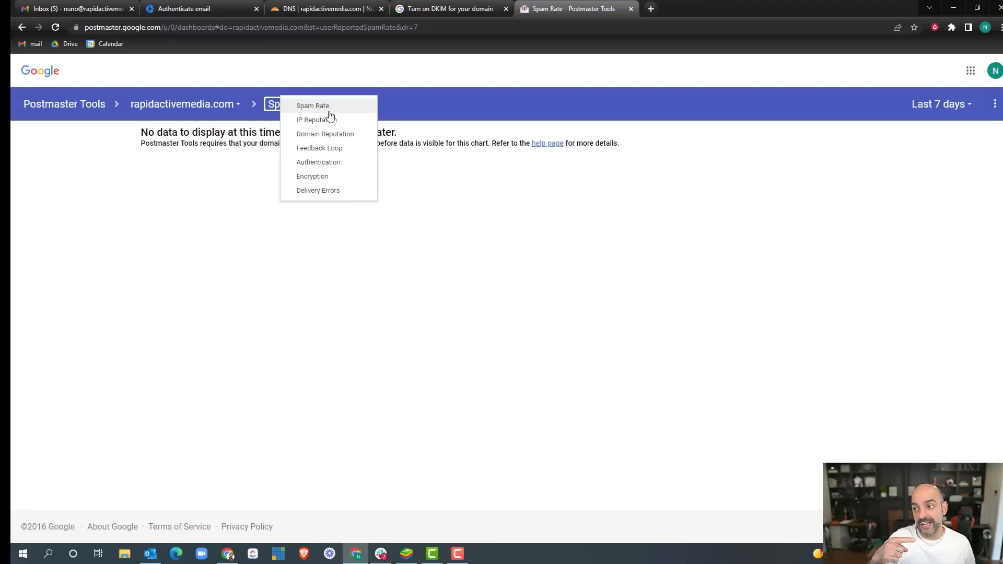
{"action": "left_click", "coordinate": [940, 103]}
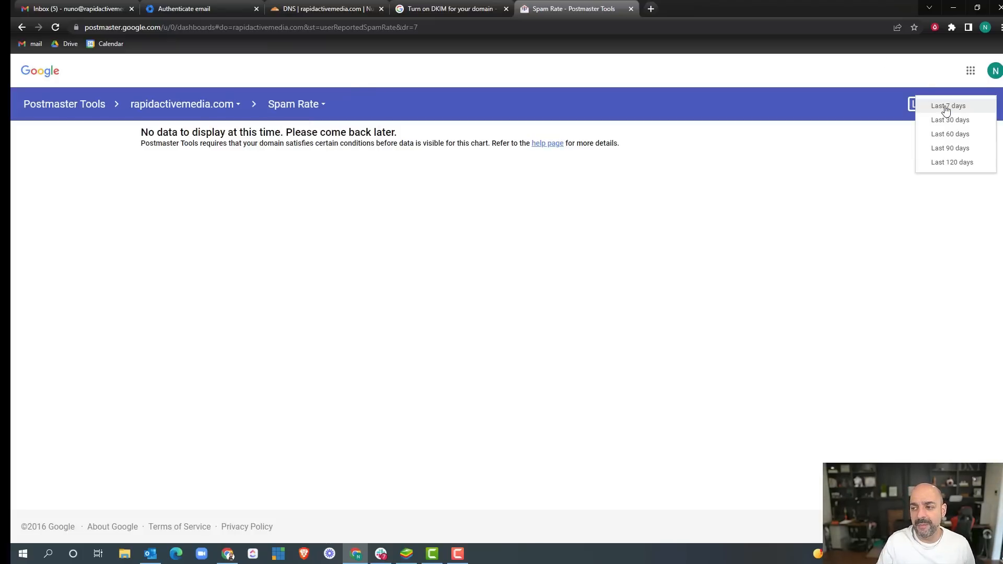
- Switch the spam rate report to the last 120 days, then move to Google Calendar
{"action": "left_click", "coordinate": [952, 162]}
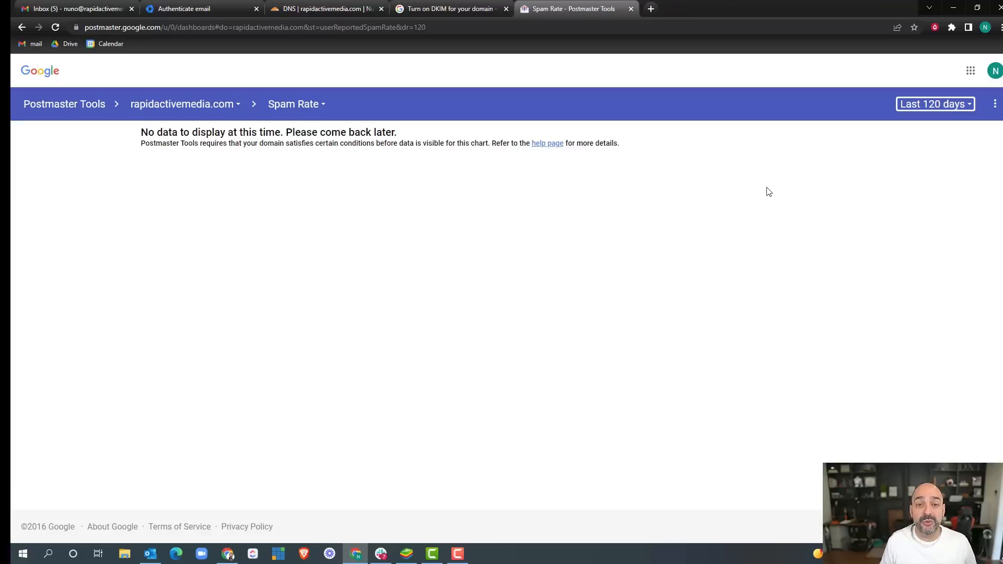
{"action": "mouse_move", "coordinate": [543, 90]}
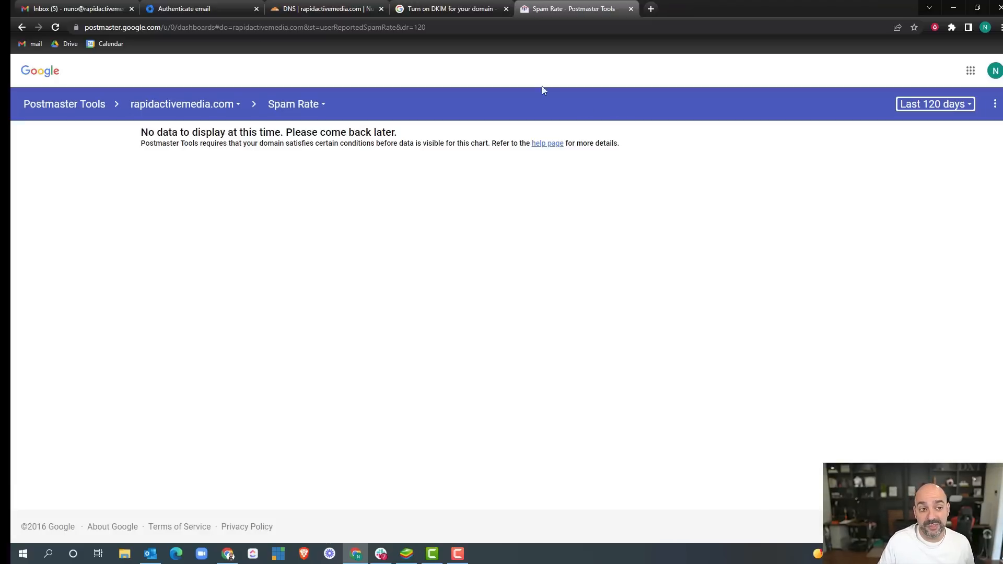
{"action": "left_click", "coordinate": [110, 44]}
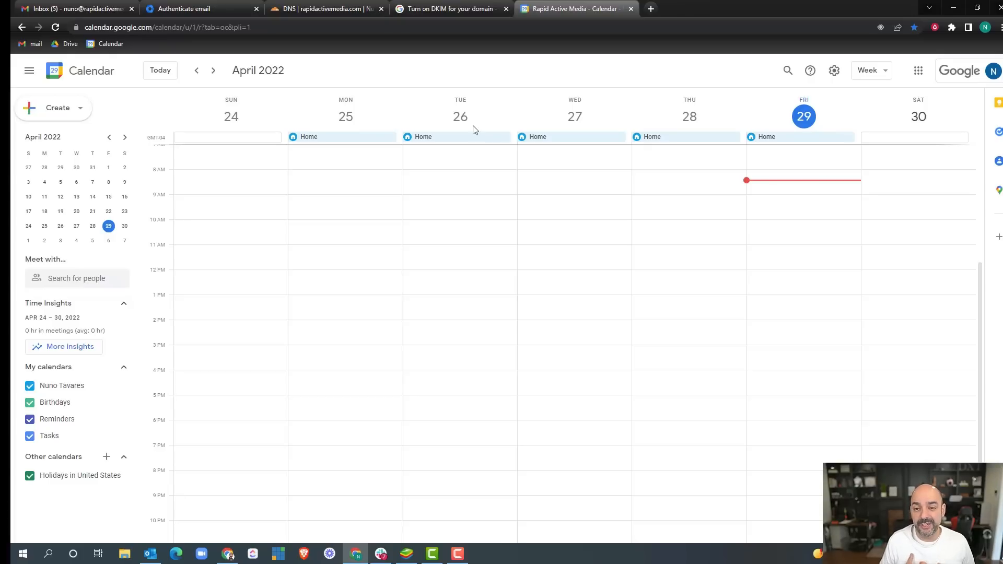
{"action": "mouse_move", "coordinate": [772, 191]}
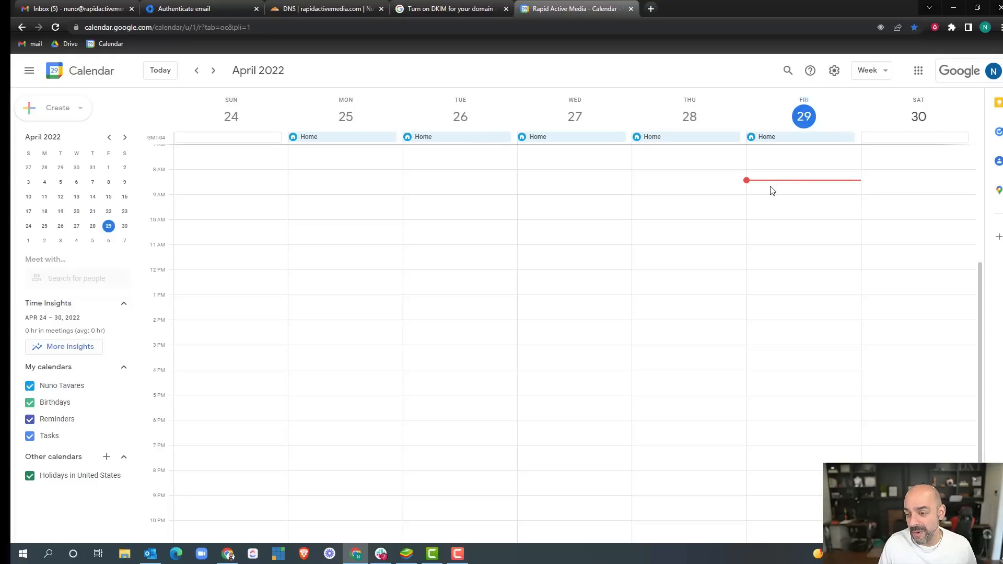
- Create a Friday 8:30am event titled 'Check Google Post Master'
{"action": "left_click", "coordinate": [799, 186]}
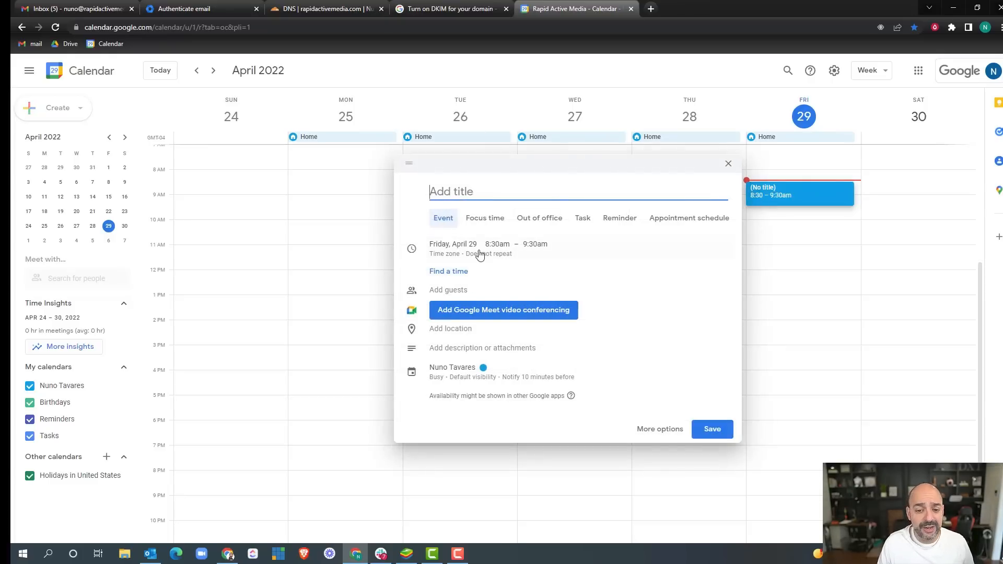
{"action": "left_click", "coordinate": [473, 249]}
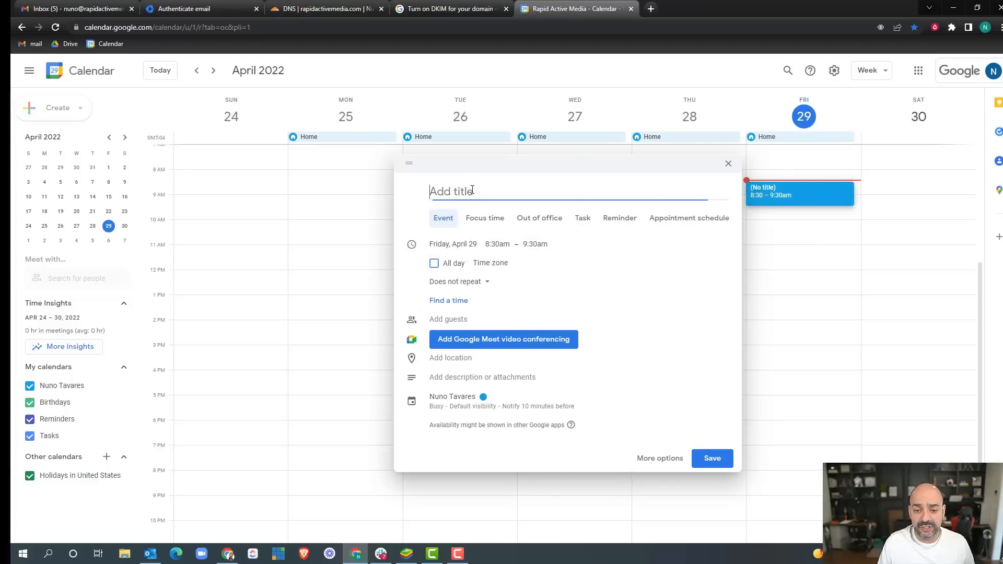
{"action": "type", "text": "Check Go"}
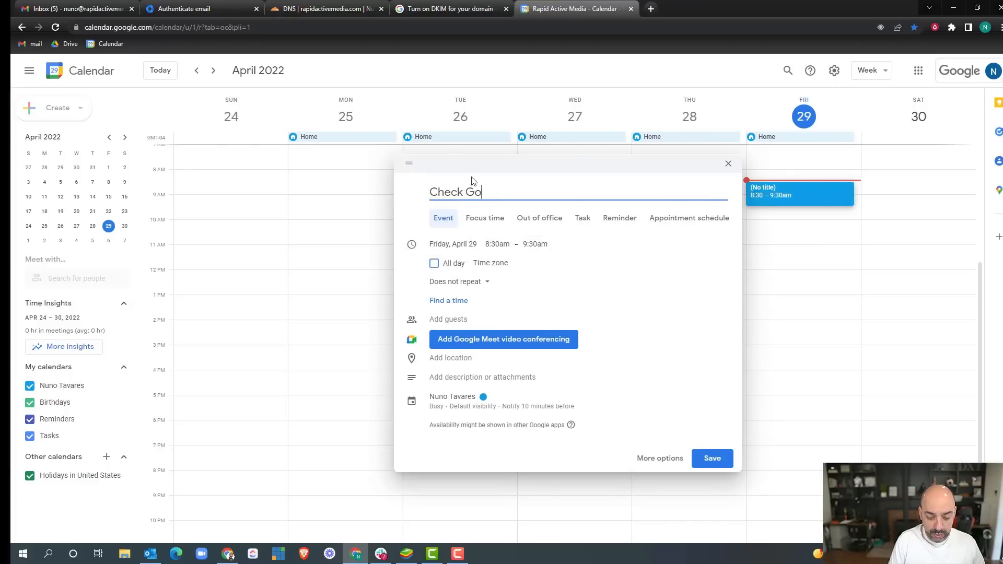
{"action": "type", "text": "ogle Post"}
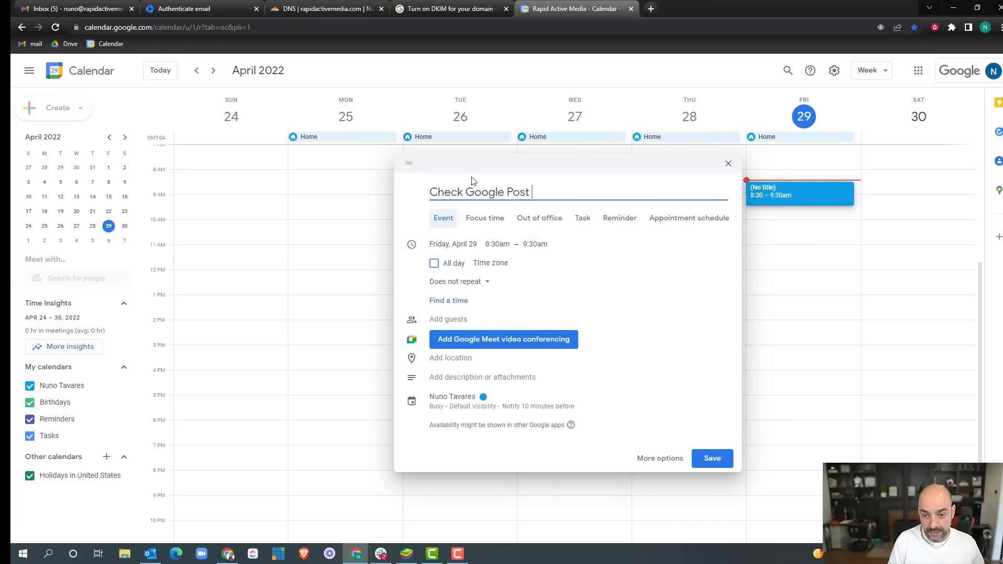
{"action": "type", "text": "Maste"}
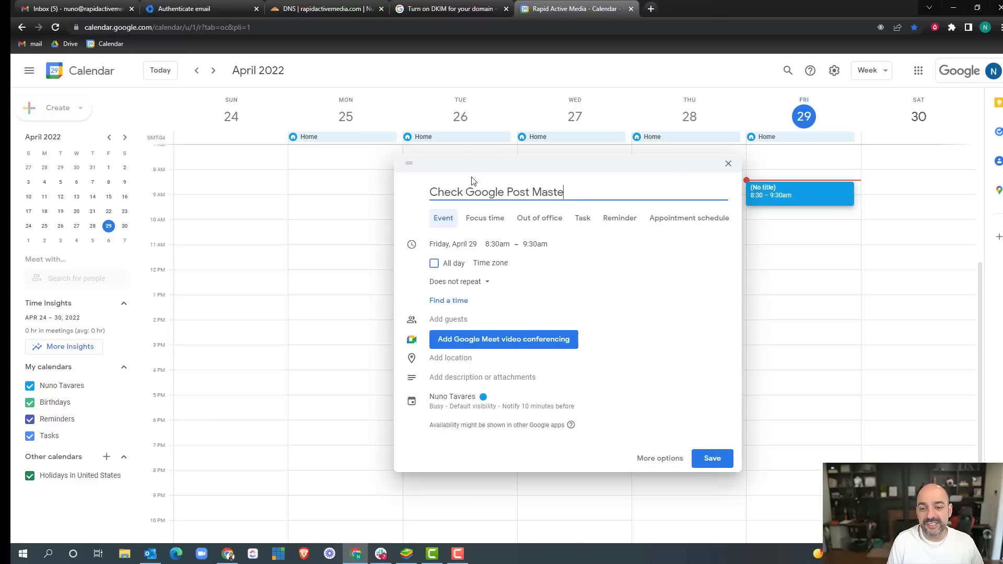
{"action": "type", "text": "r"}
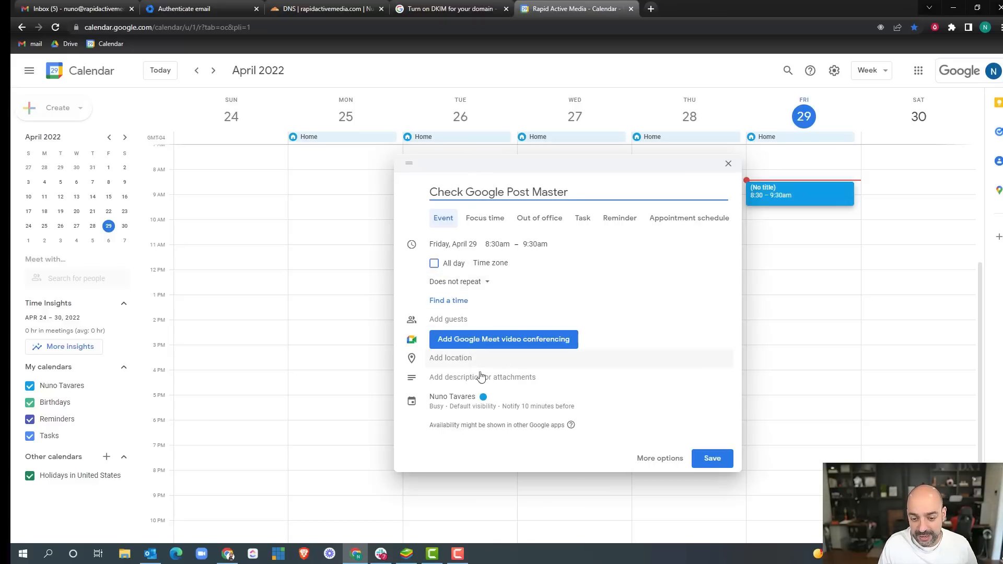
- Make it repeat monthly on the last Friday, end at 8:45am, and save it
{"action": "left_click", "coordinate": [458, 281]}
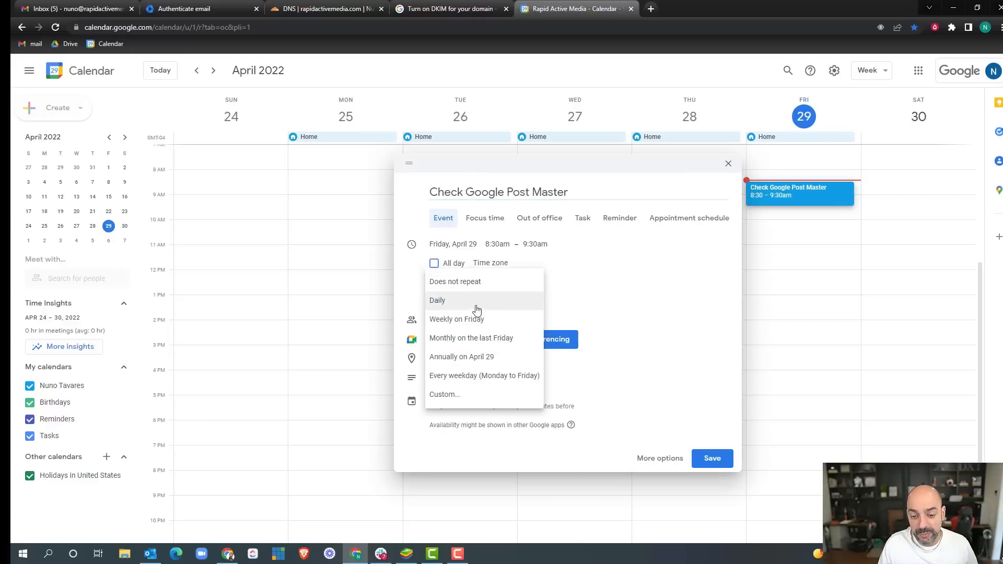
{"action": "mouse_move", "coordinate": [462, 395]}
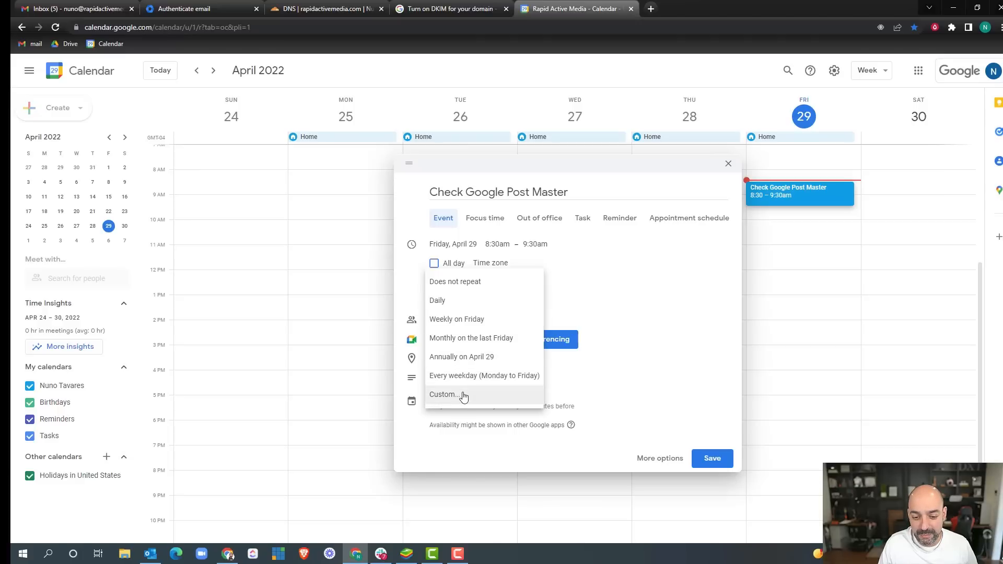
{"action": "left_click", "coordinate": [471, 338]}
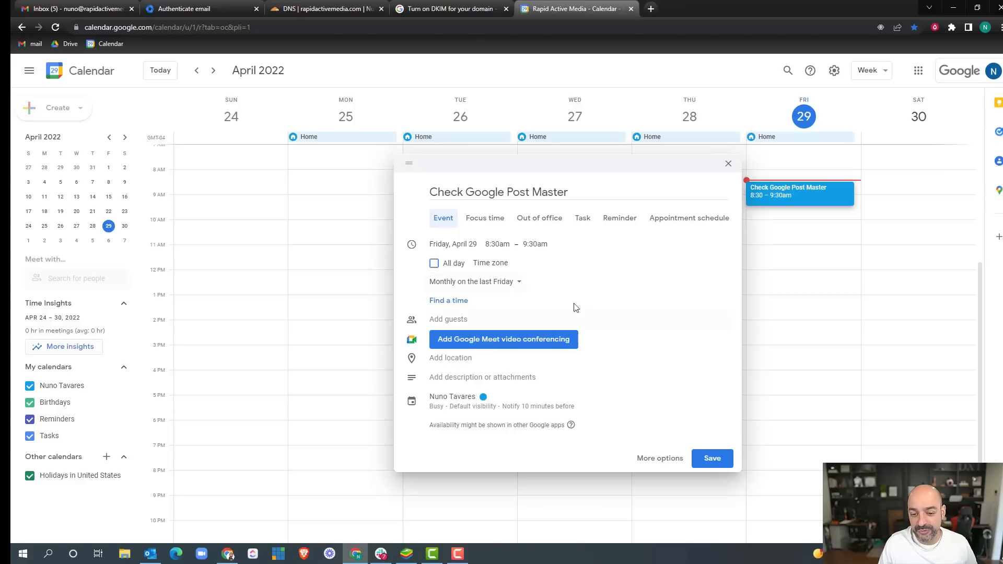
{"action": "mouse_move", "coordinate": [595, 311]}
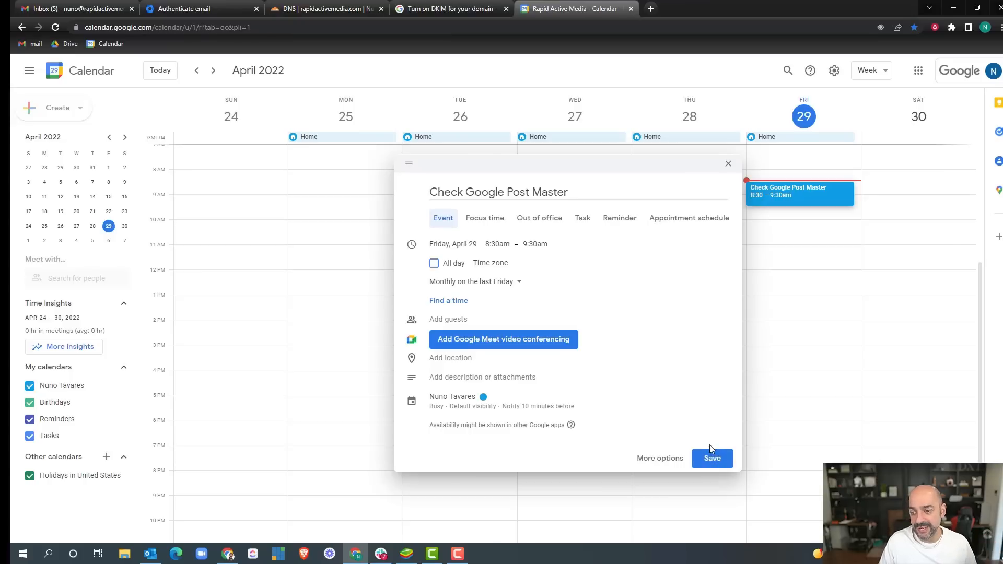
{"action": "left_click", "coordinate": [534, 243]}
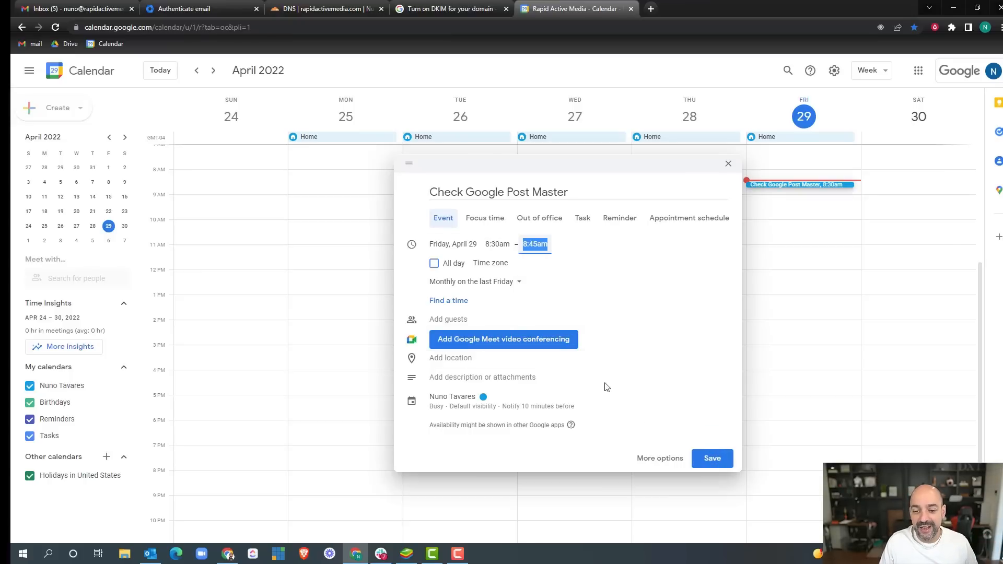
{"action": "left_click", "coordinate": [711, 457]}
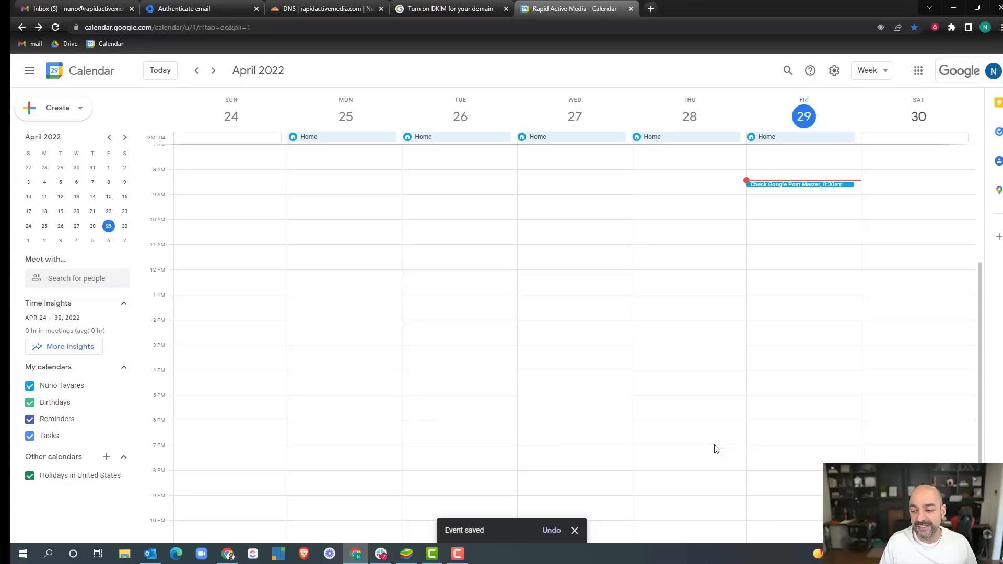
{"action": "mouse_move", "coordinate": [786, 249]}
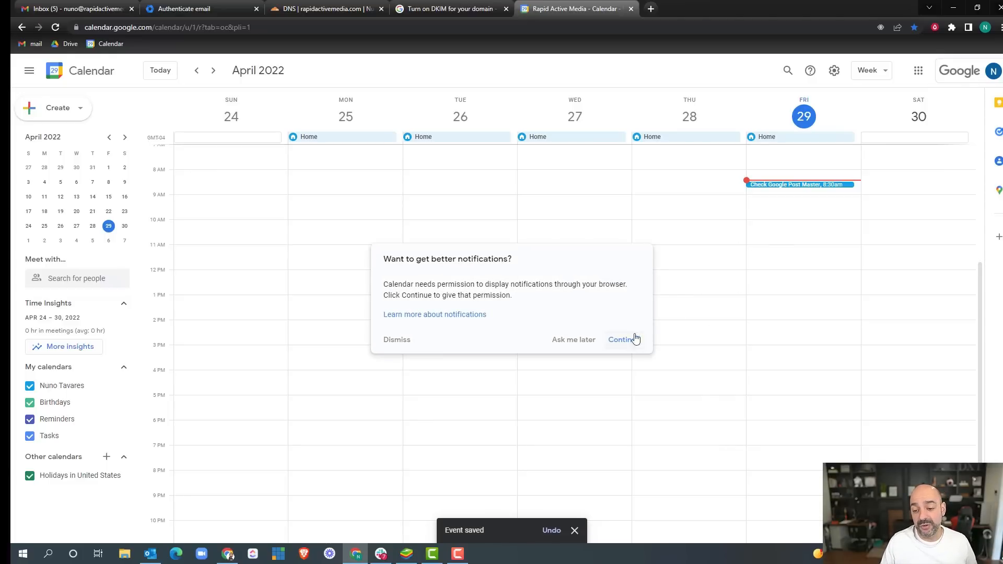
- Allow Google Calendar to show browser notifications via the Continue prompt and Chrome's Allow popup
{"action": "left_click", "coordinate": [619, 338]}
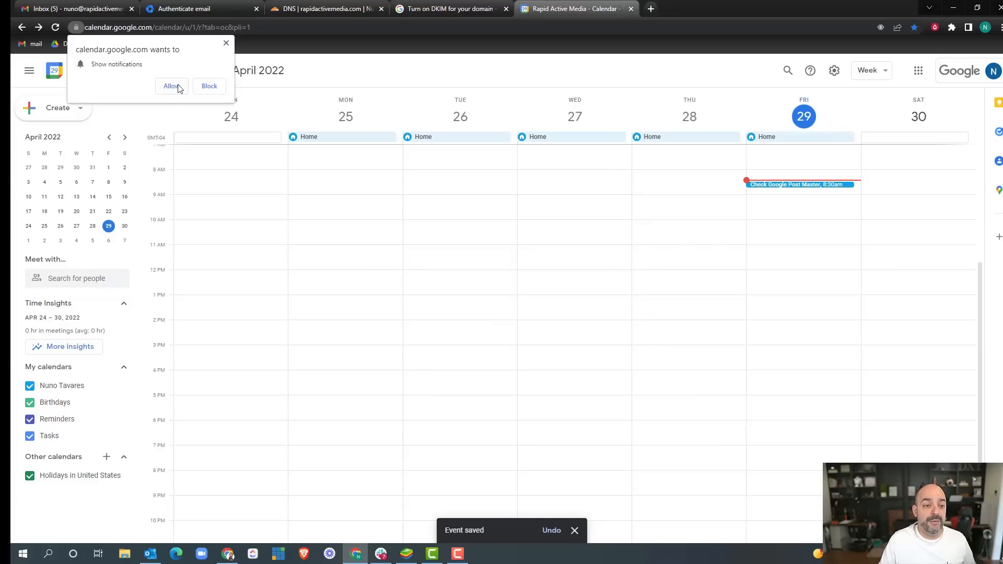
{"action": "left_click", "coordinate": [449, 9]}
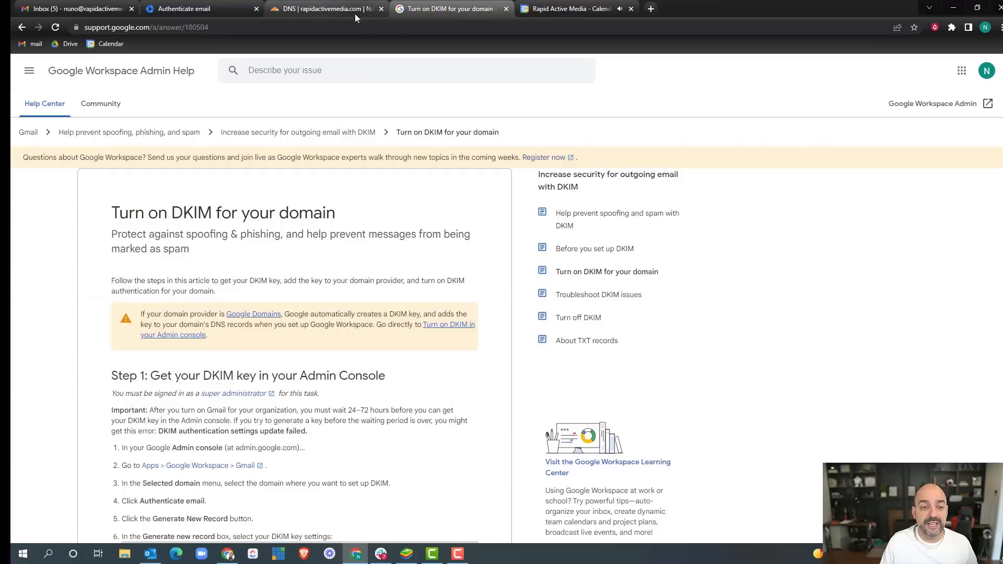